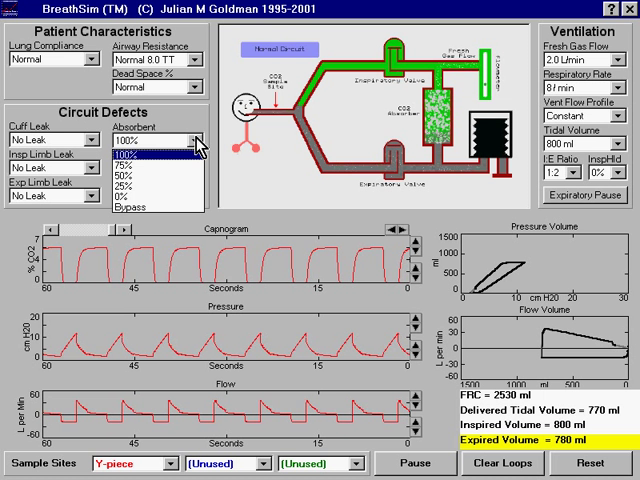
Leave the absorbent at 100% and reveal the Incompetent Exp Valve options (No Leak, Small, Medium, Large)
left_click(140, 140)
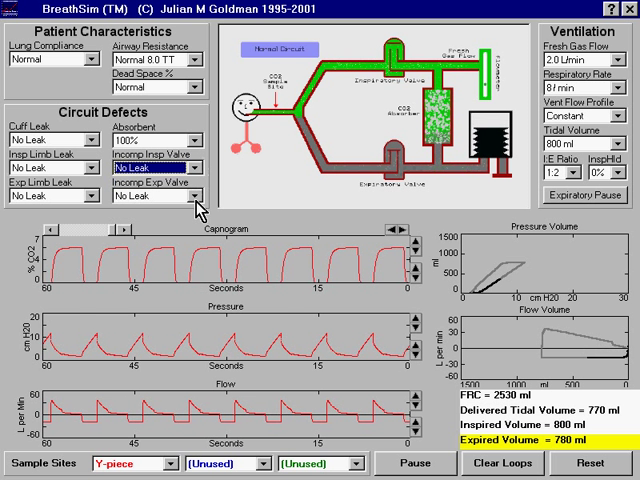
left_click(186, 196)
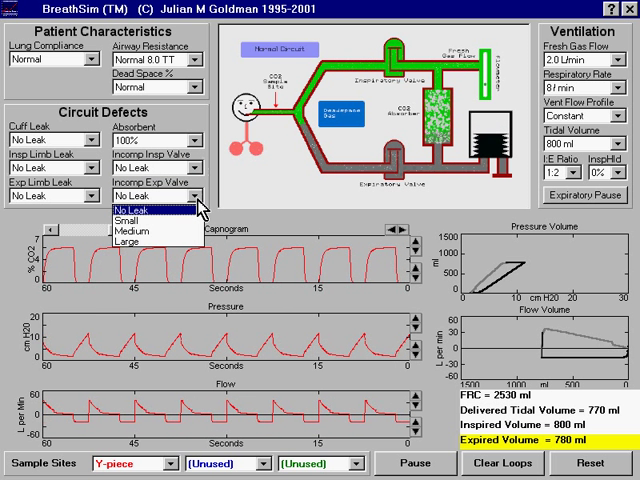